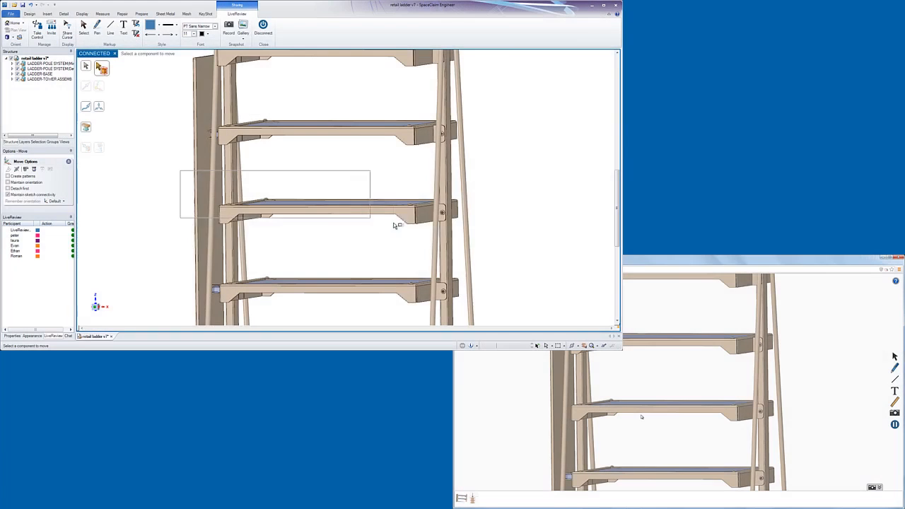
# Select the middle ladder shelf with the Move tool to display its Move handle
pyautogui.click(332, 209)
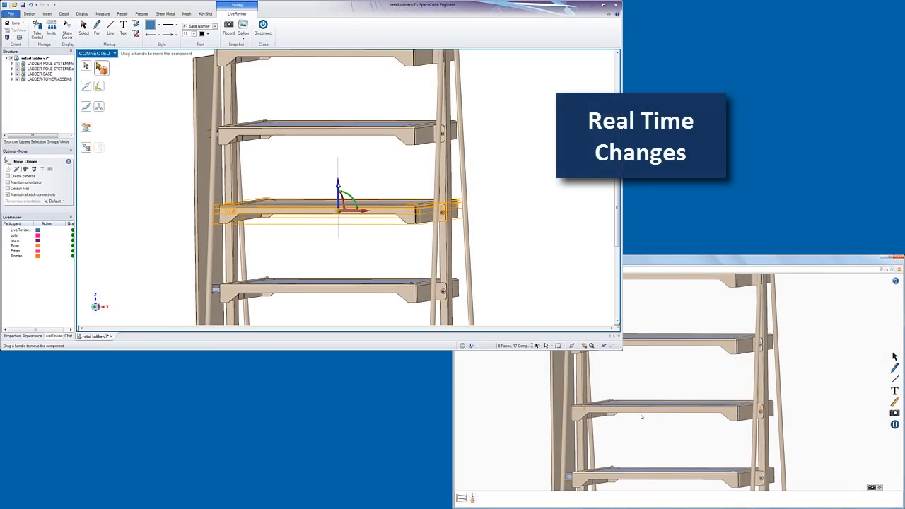